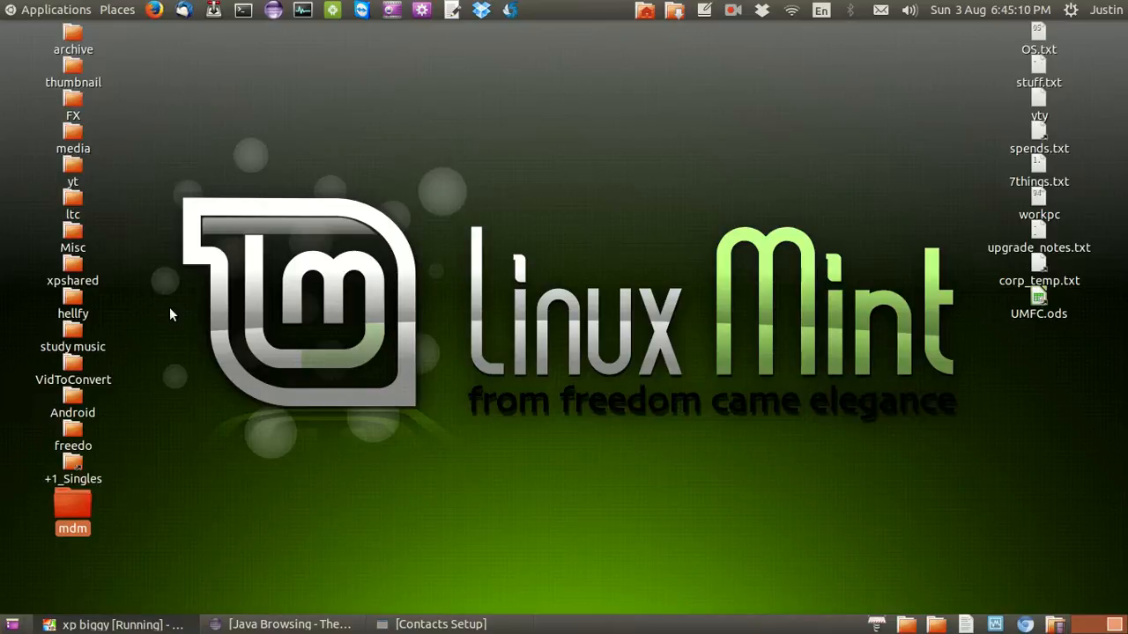
- Raise the Contacts Setup window from the bottom panel onto the desktop
click(437, 624)
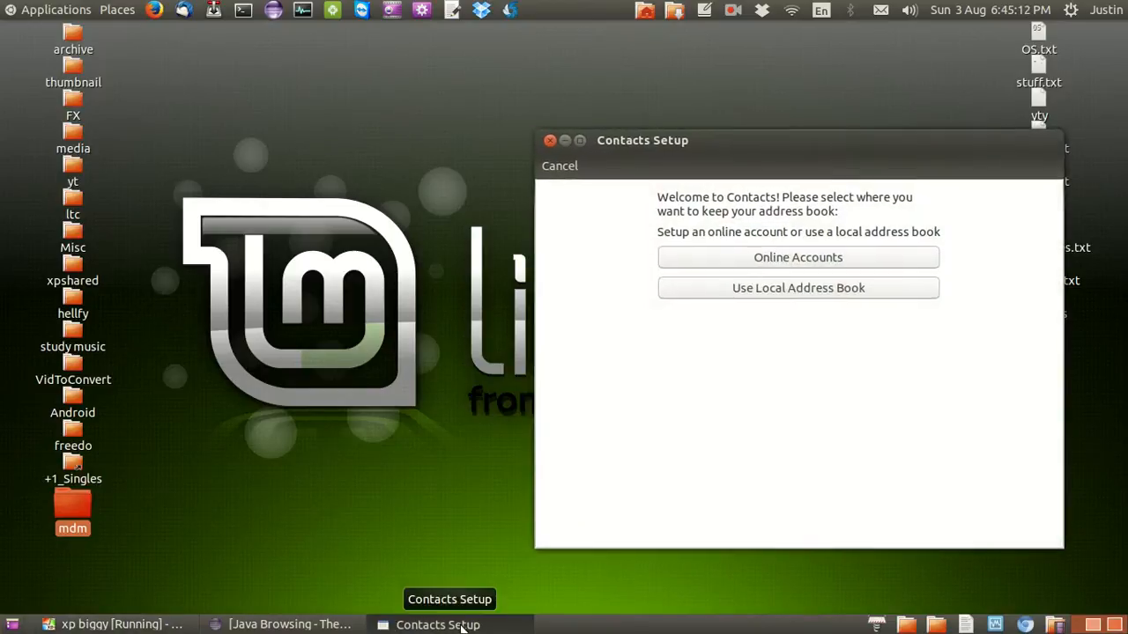
mouse_move(738, 257)
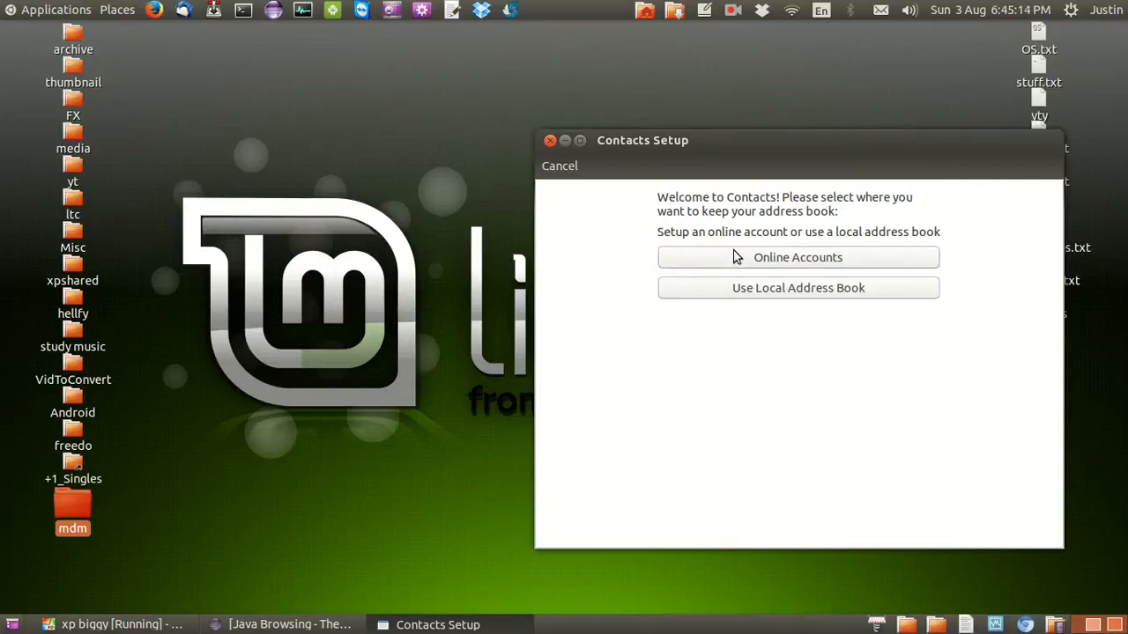
mouse_move(754, 263)
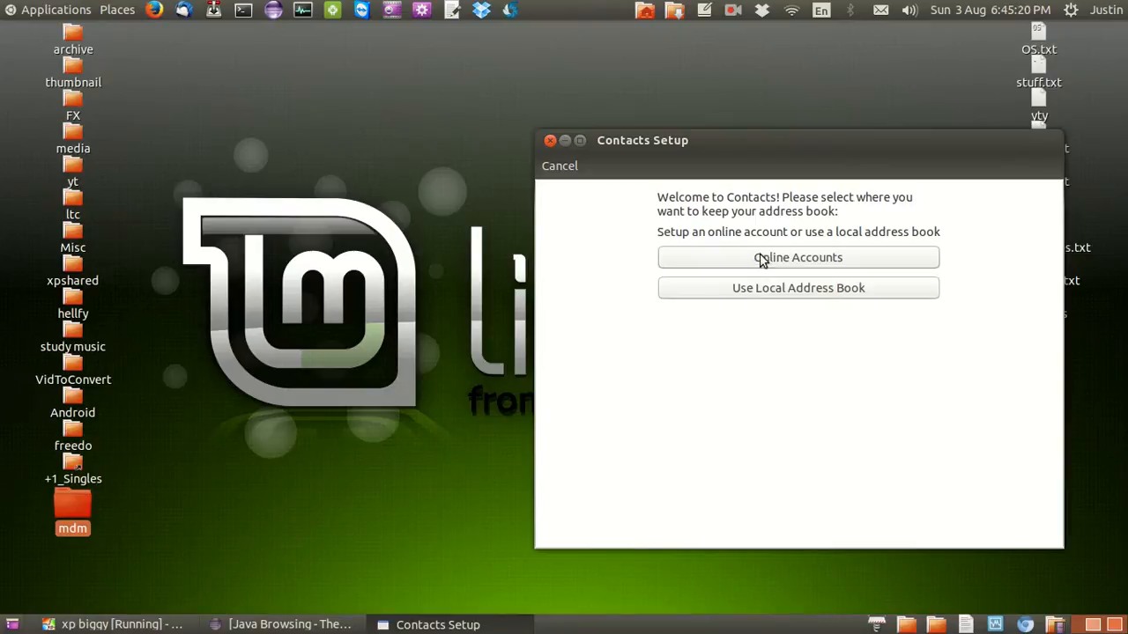
mouse_move(243, 11)
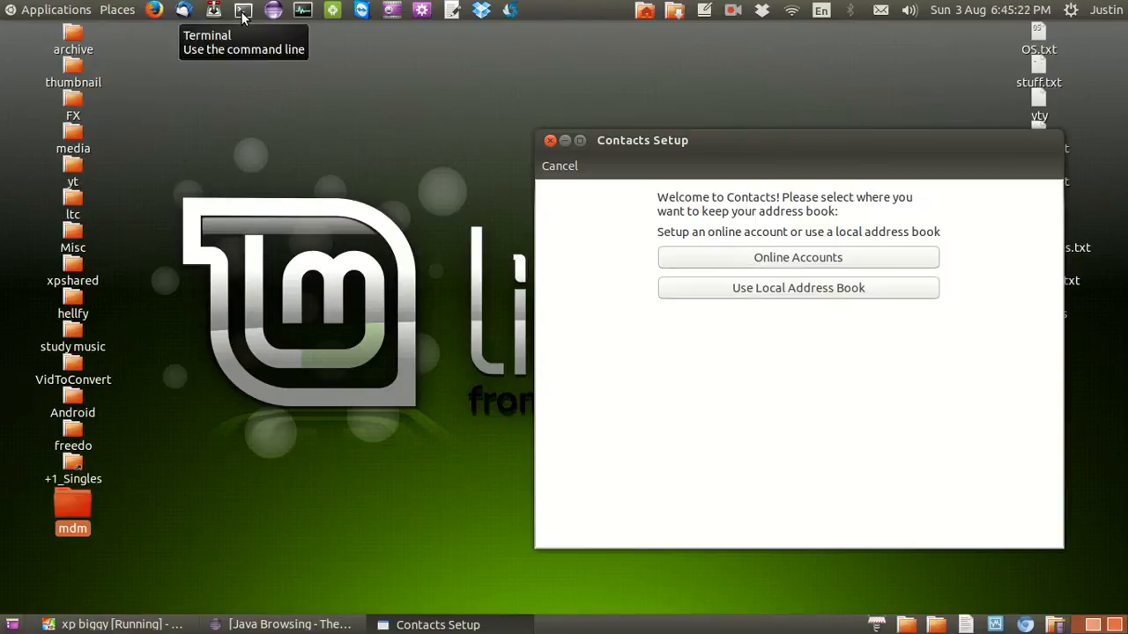
- Launch a new terminal and run xkill so it waits for a target window
click(244, 11)
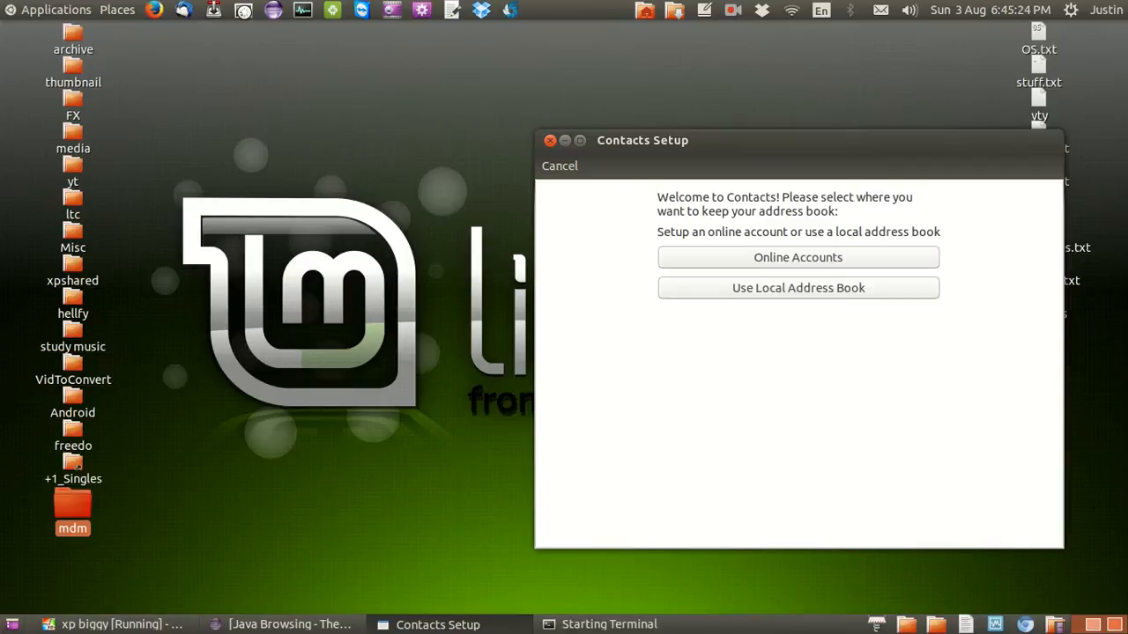
click(609, 624)
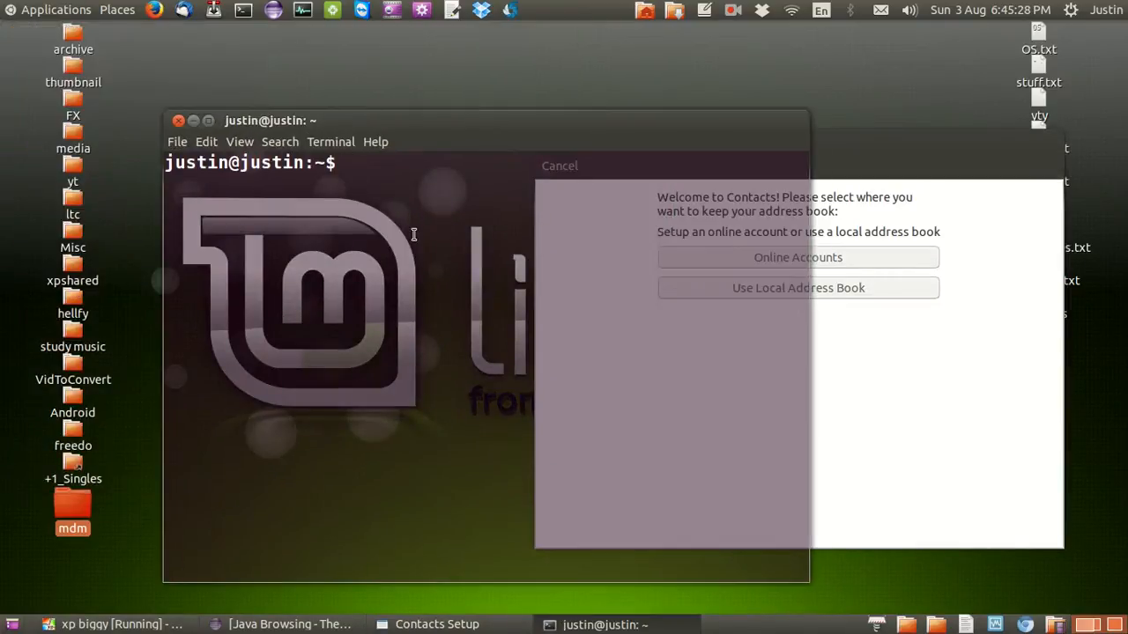
text(xkill)
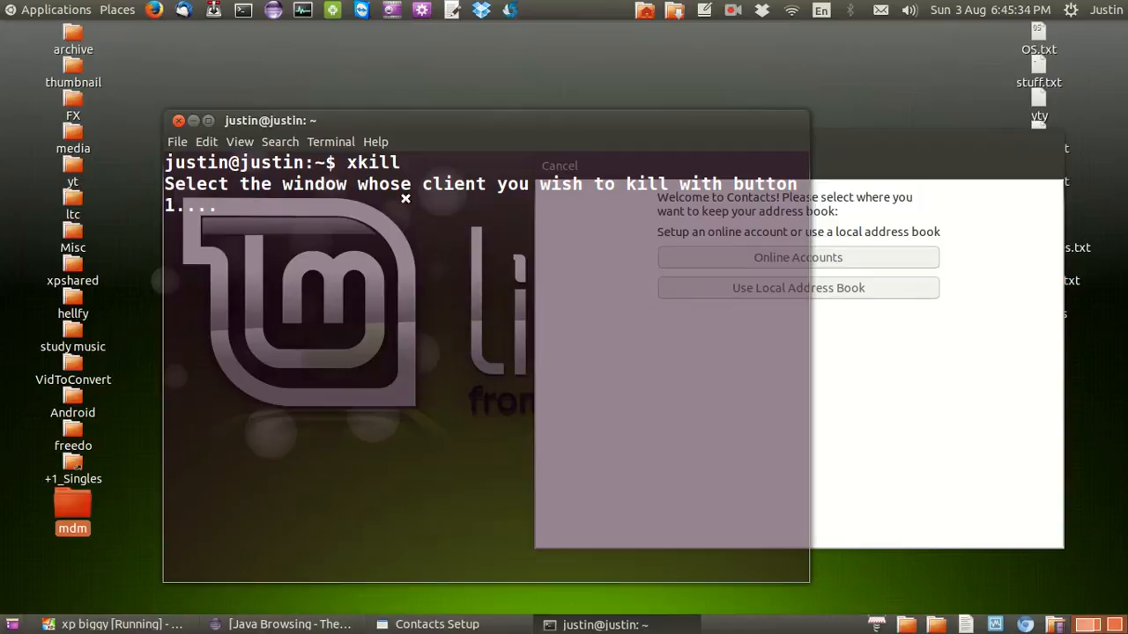
mouse_move(599, 194)
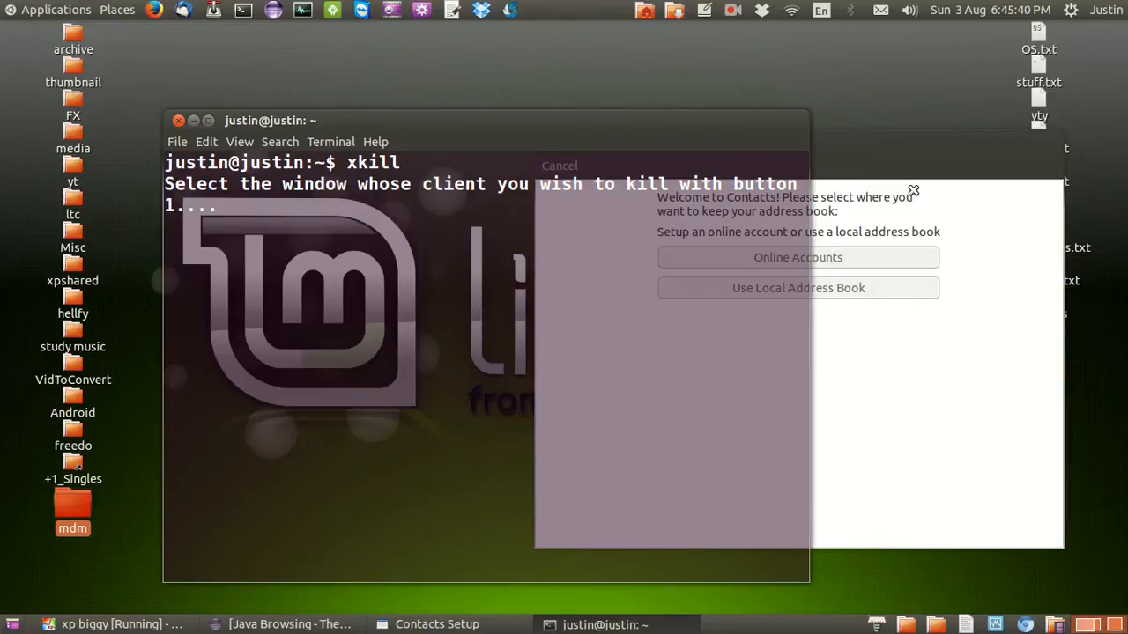
mouse_move(973, 229)
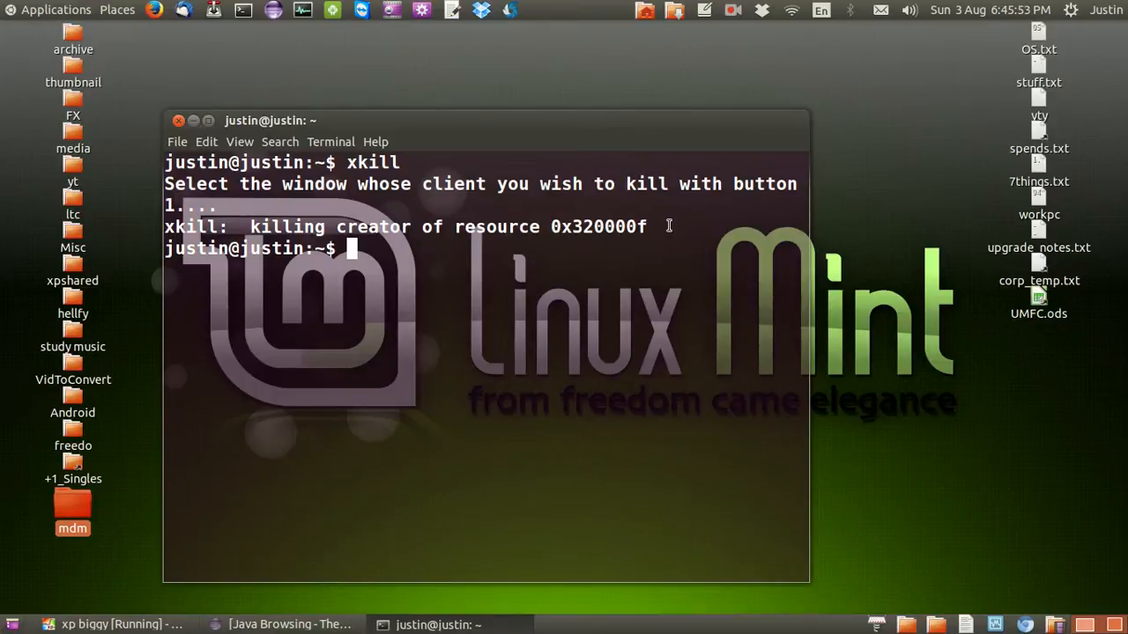
mouse_move(666, 217)
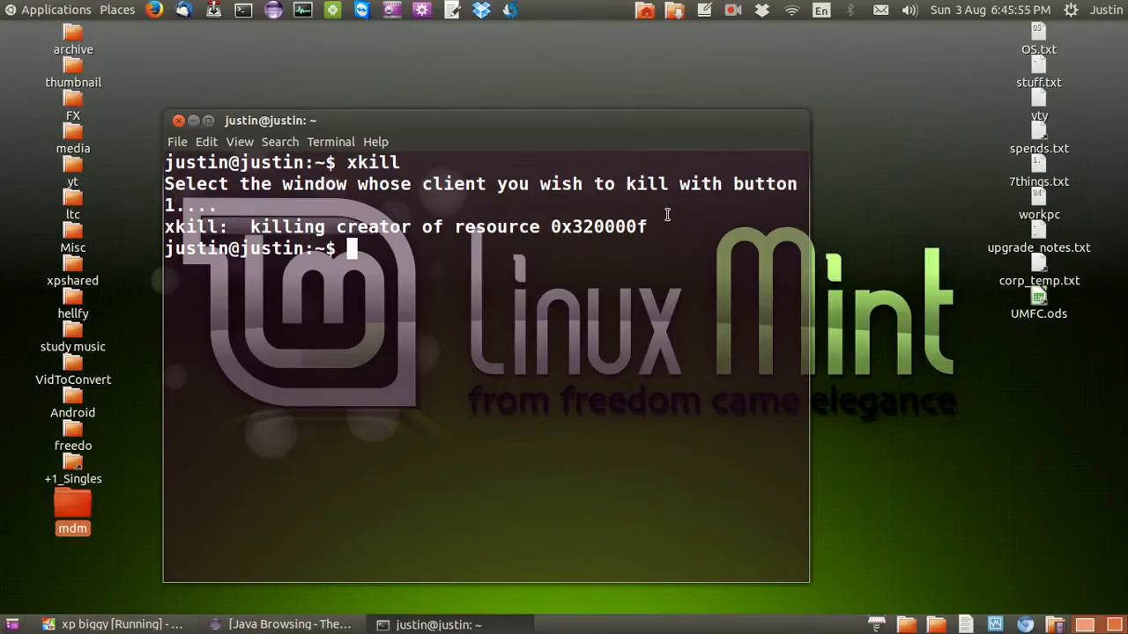
mouse_move(521, 185)
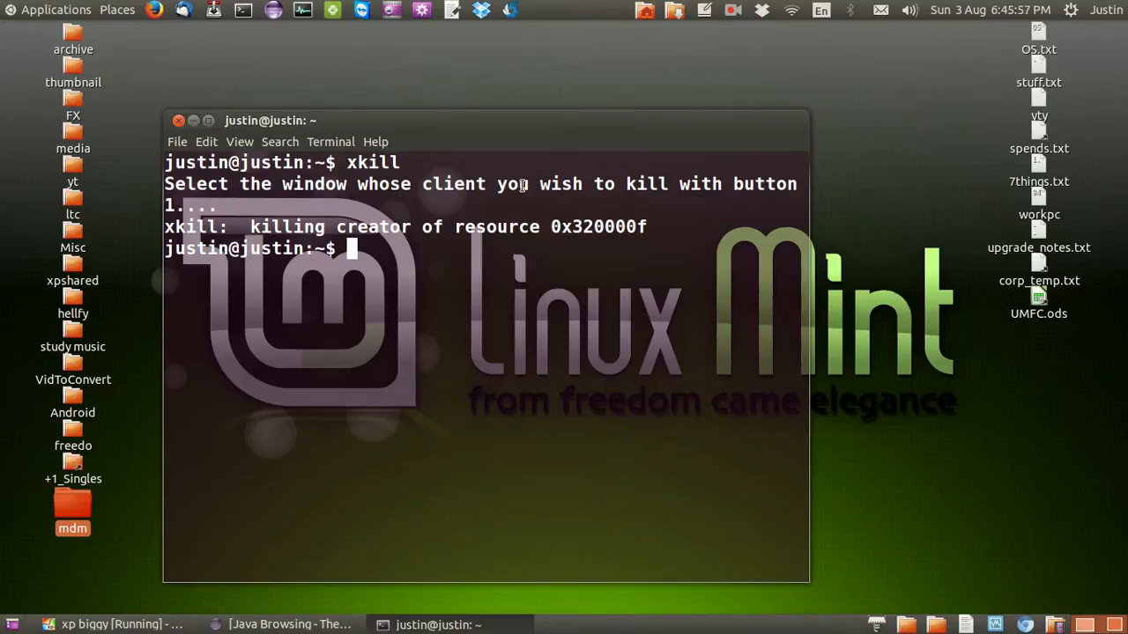